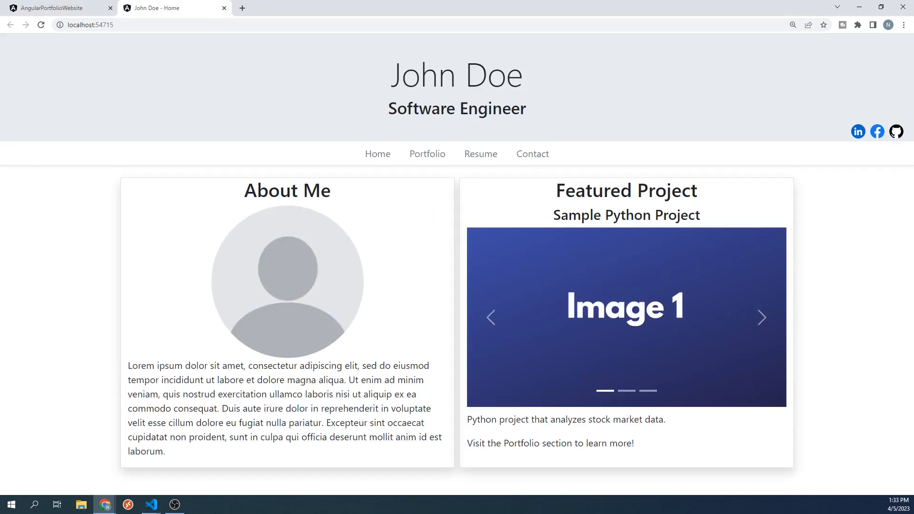
pyautogui.moveTo(644, 97)
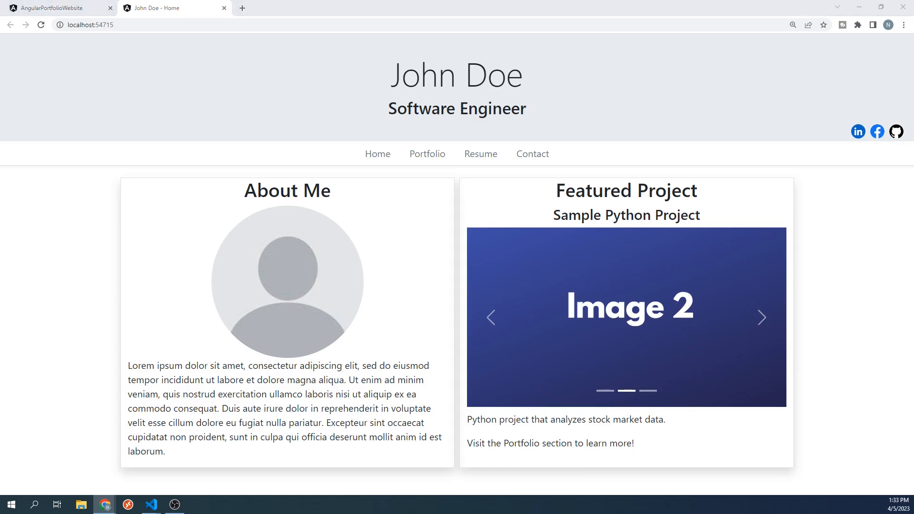
# Switch from the portfolio page in Chrome over to the project's code in VS Code
pyautogui.click(151, 504)
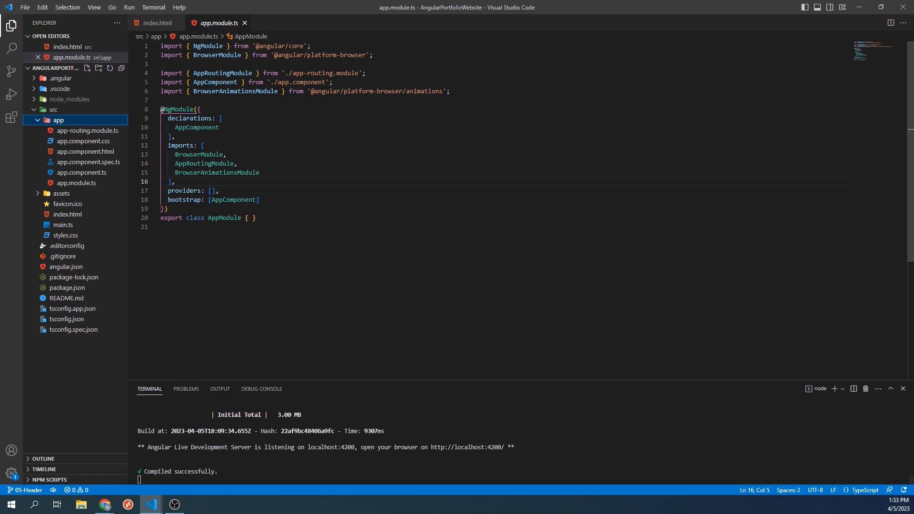
# In a new cmd terminal run ng generate component header --skip-tests
pyautogui.click(153, 8)
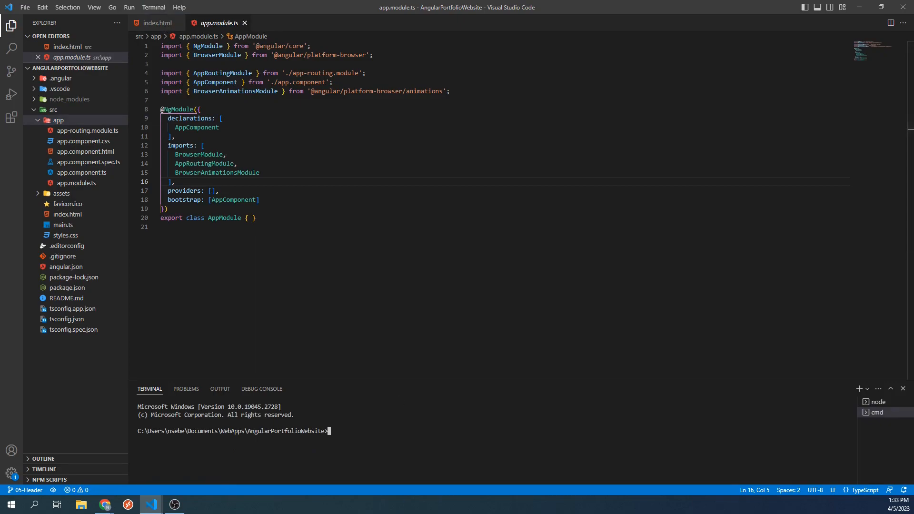
pyautogui.write('ng gener')
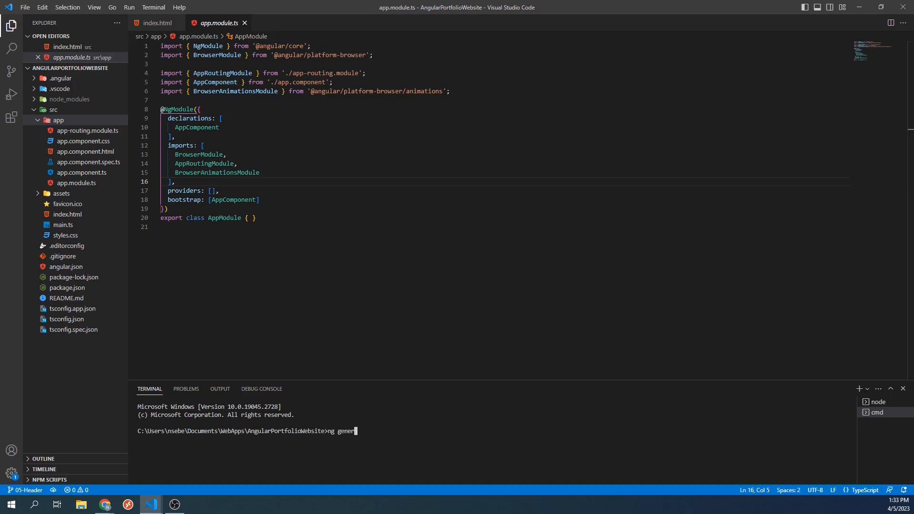
pyautogui.write('ate component')
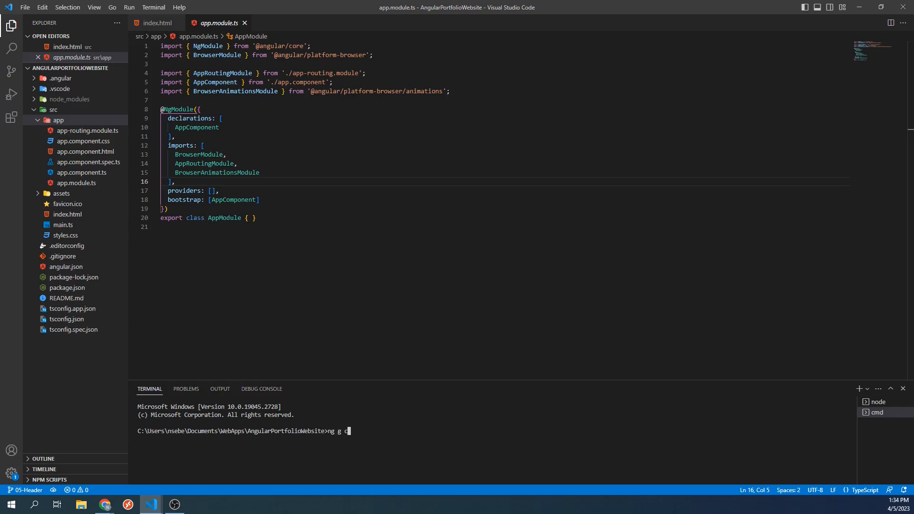
pyautogui.write('header')
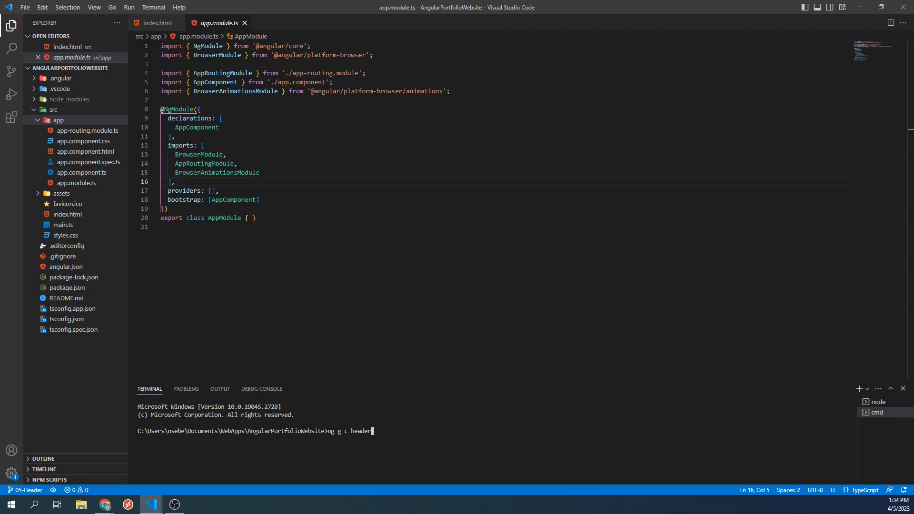
pyautogui.write('--ski')
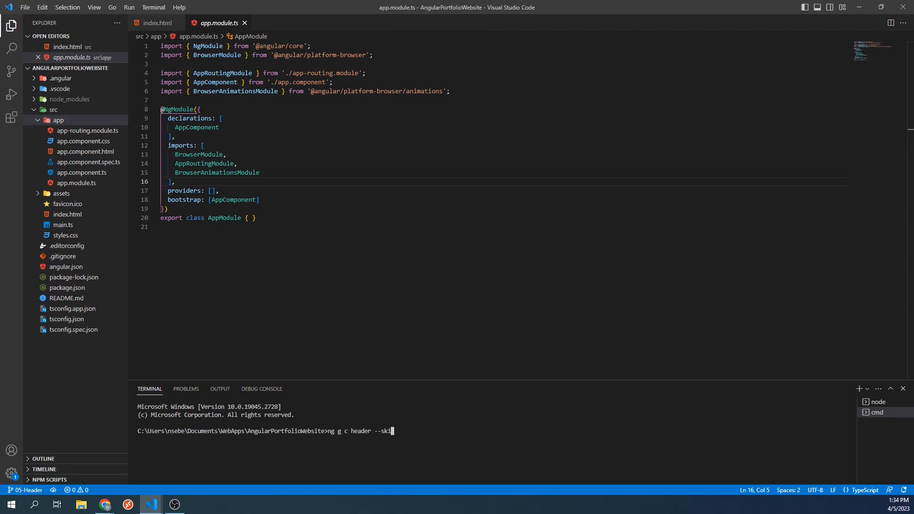
pyautogui.write('p-tests')
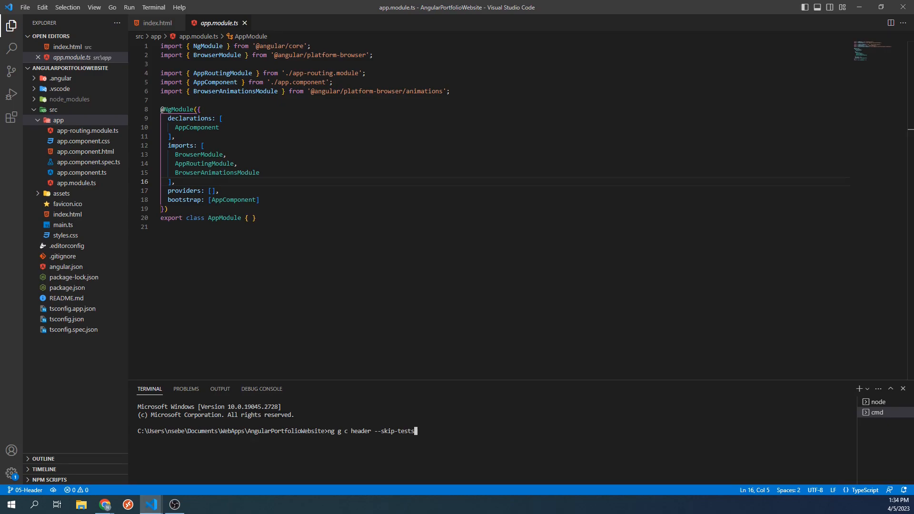
pyautogui.moveTo(765, 508)
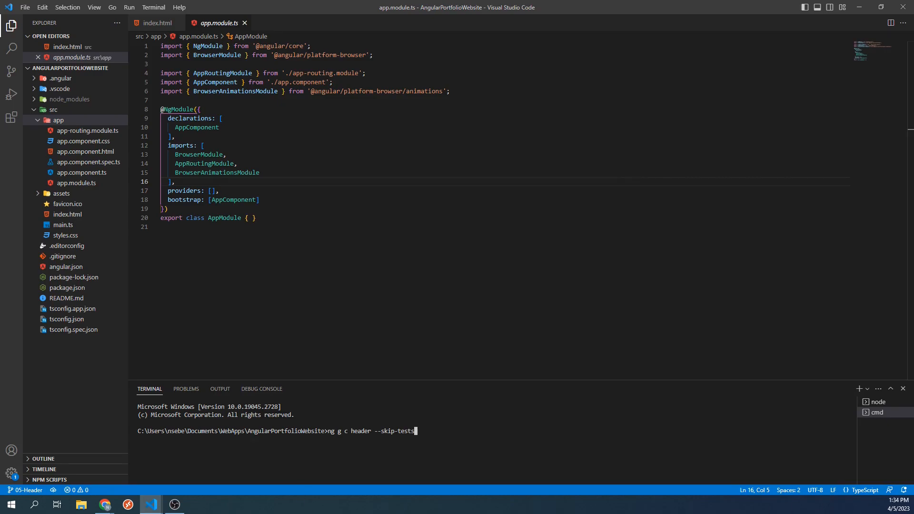
pyautogui.press('Enter')
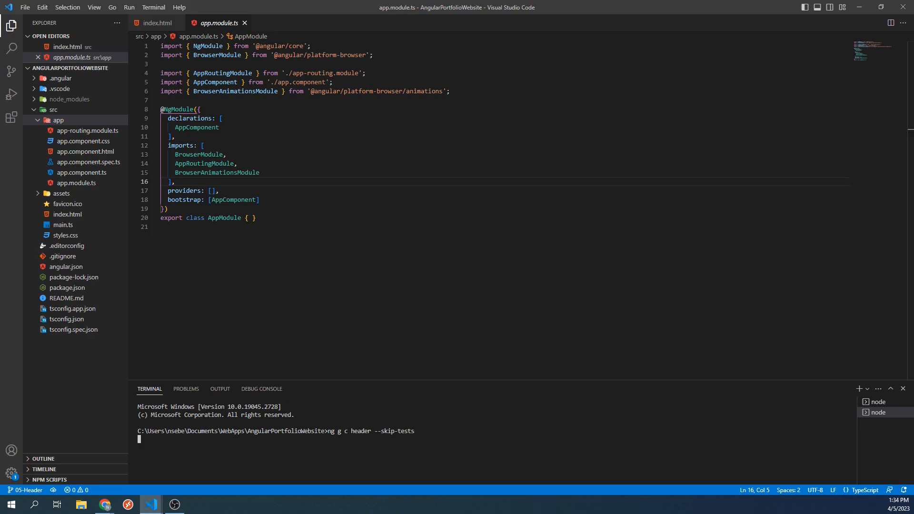
# Expand src/app/header and look through the header HTML, TypeScript files and its app.module.ts declaration
pyautogui.press('Enter')
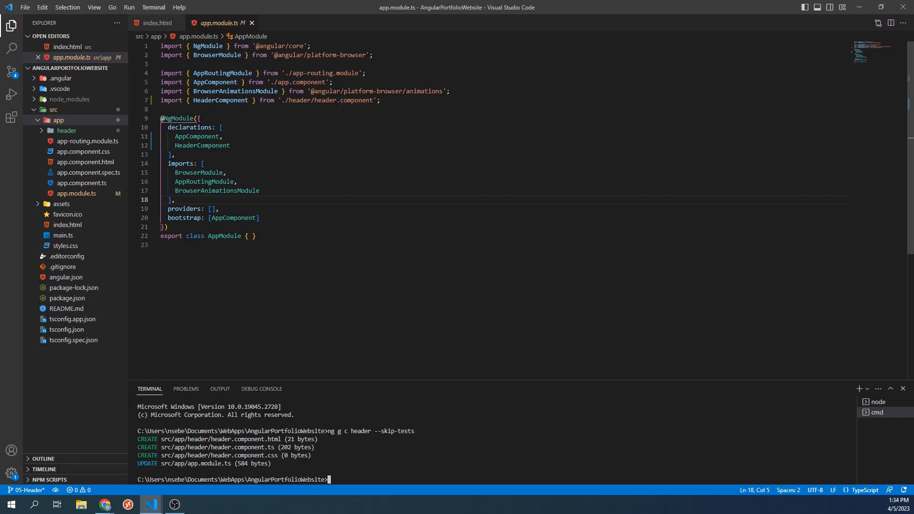
pyautogui.click(58, 120)
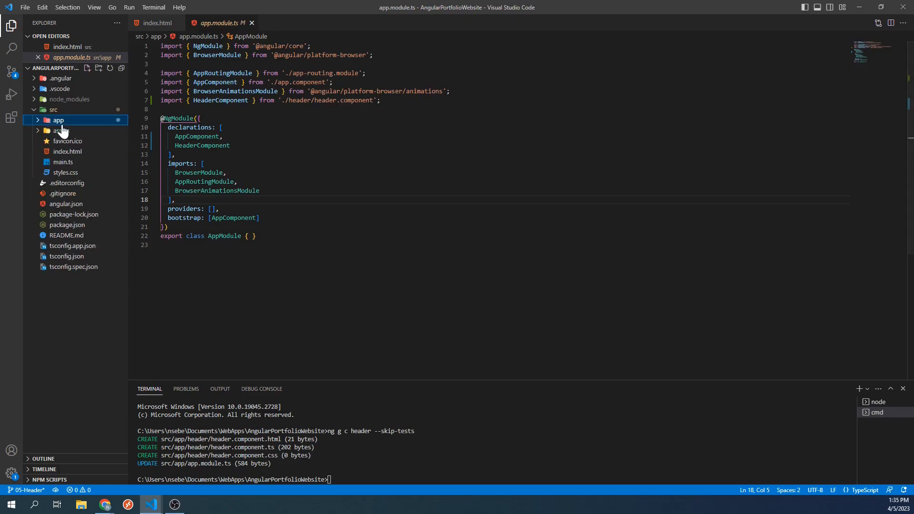
pyautogui.click(59, 120)
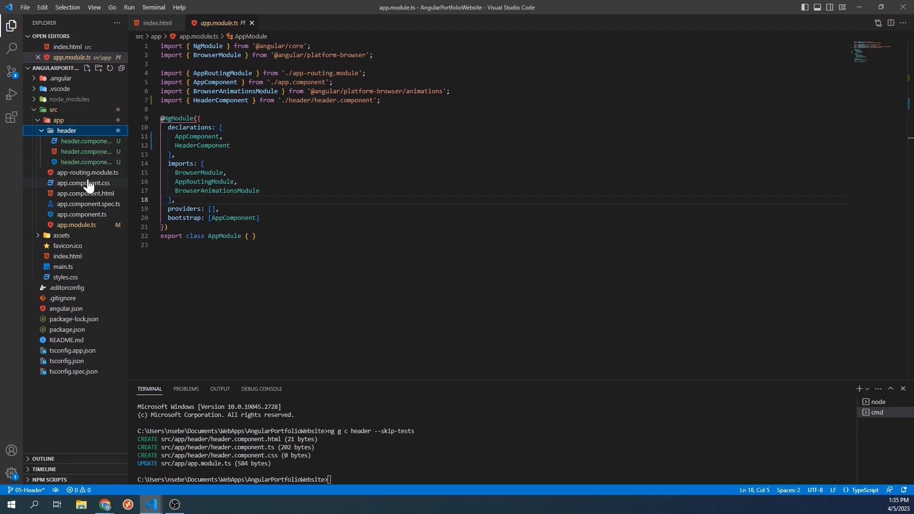
pyautogui.moveTo(95, 141)
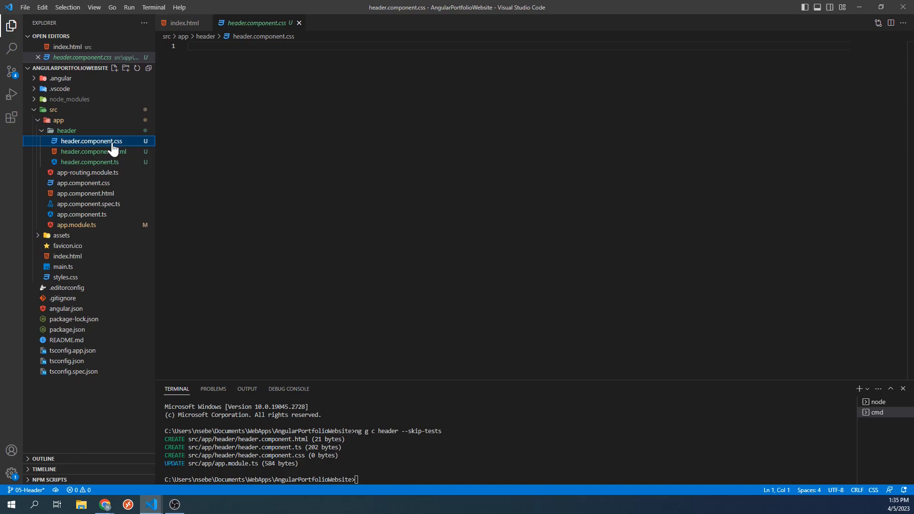
pyautogui.click(93, 151)
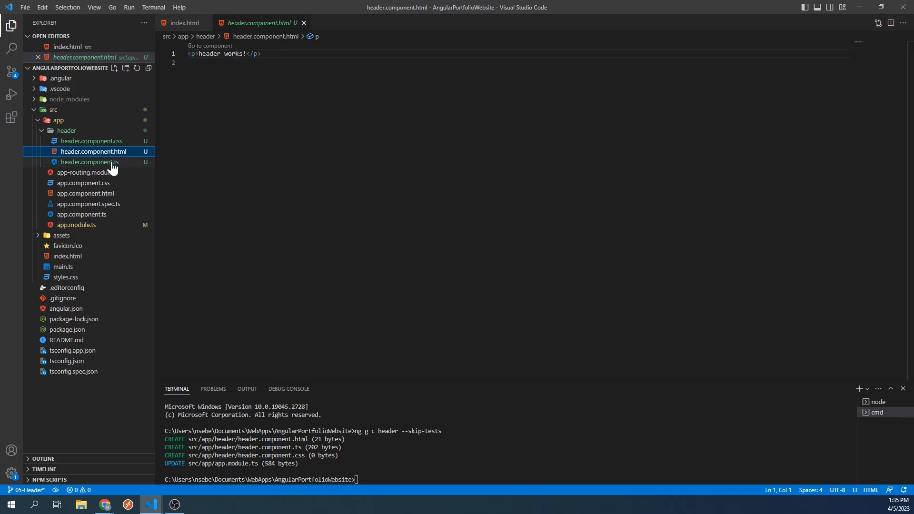
pyautogui.click(90, 161)
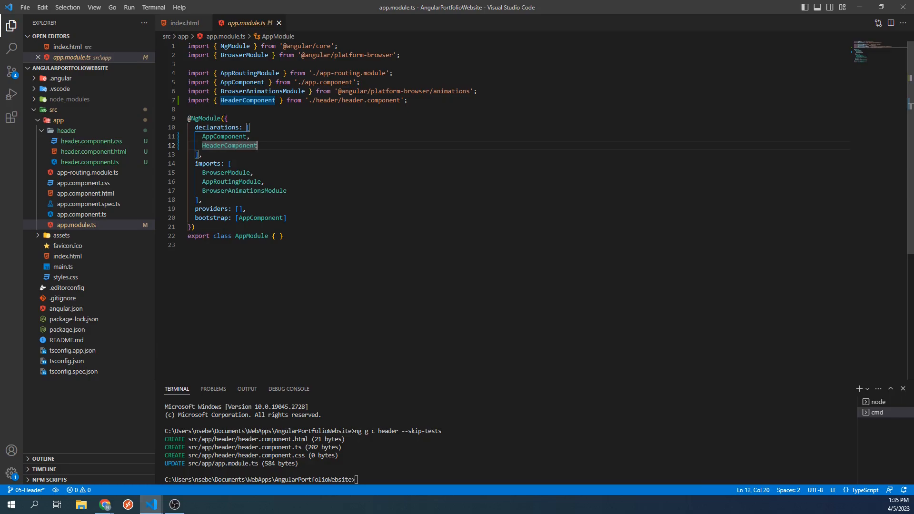
pyautogui.doubleClick(93, 151)
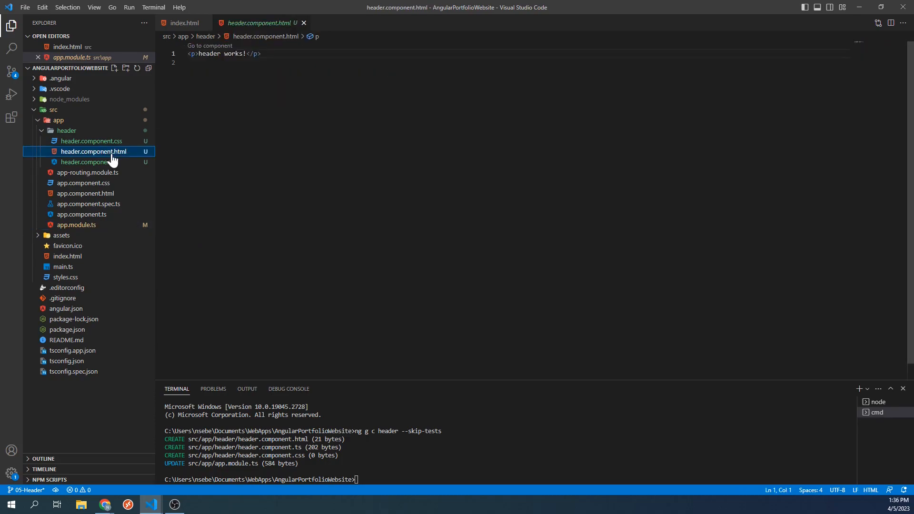
pyautogui.click(93, 151)
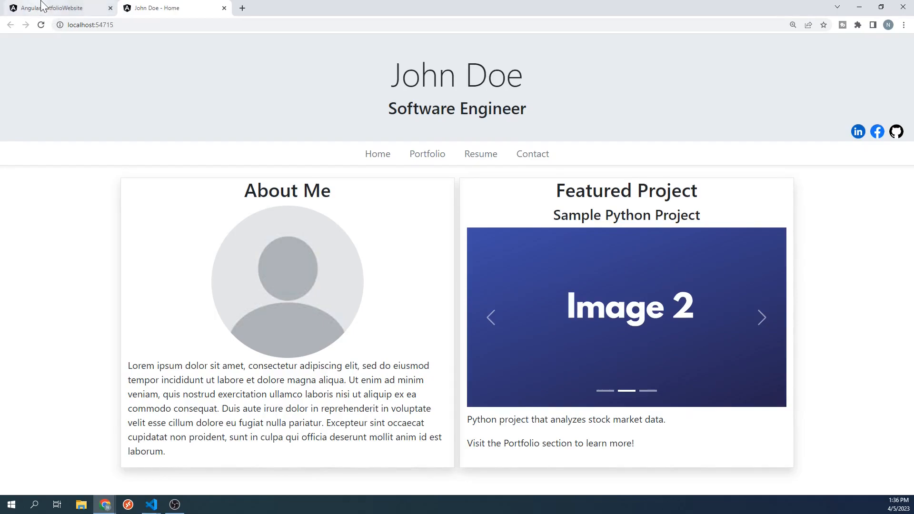
# View the localhost:4200 tab showing only the AngularPortfolioWebsite title, then return to VS Code
pyautogui.click(57, 8)
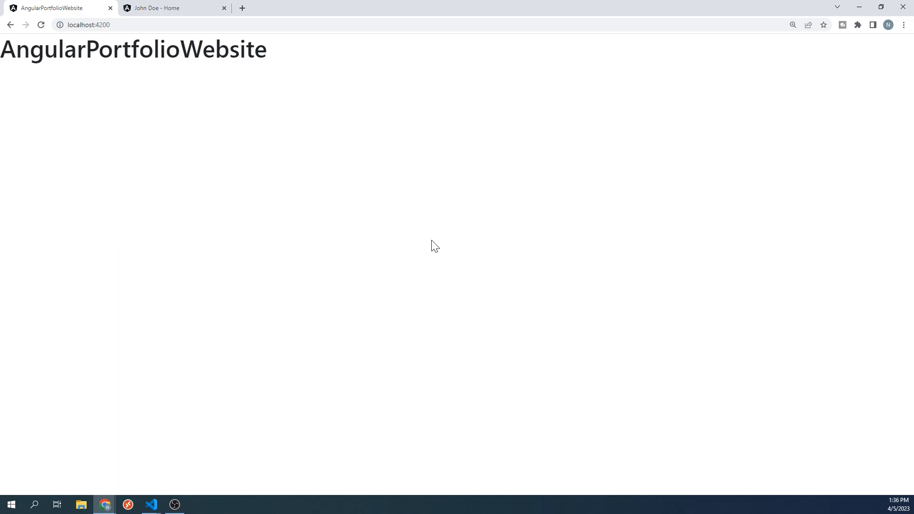
pyautogui.click(150, 505)
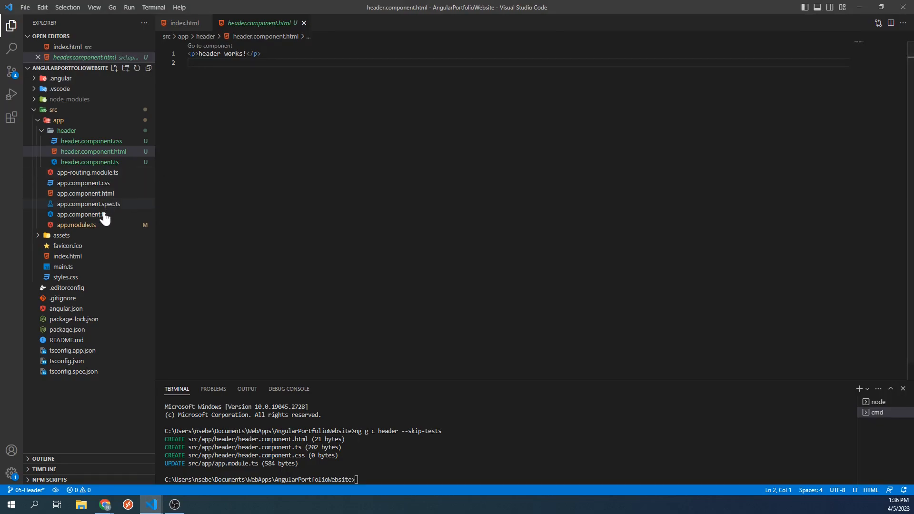
# Replace the h1 title in app.component.html with the <app-header> element
pyautogui.click(86, 193)
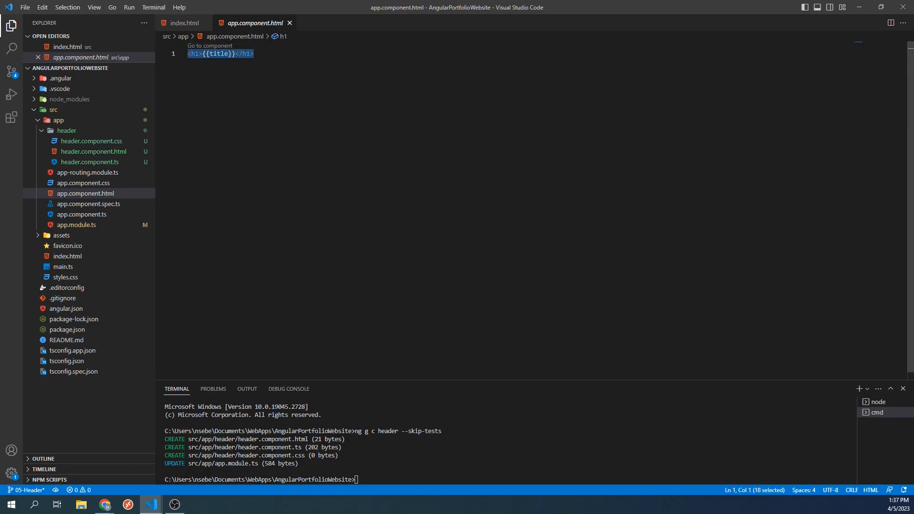
pyautogui.write('<app-header>')
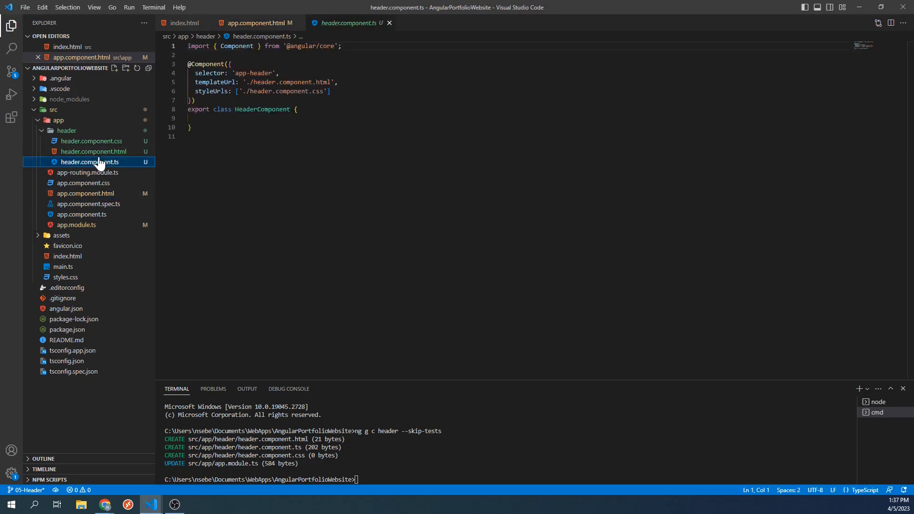
# Clear the placeholder text in header.component.html and start an empty <div>
pyautogui.click(93, 152)
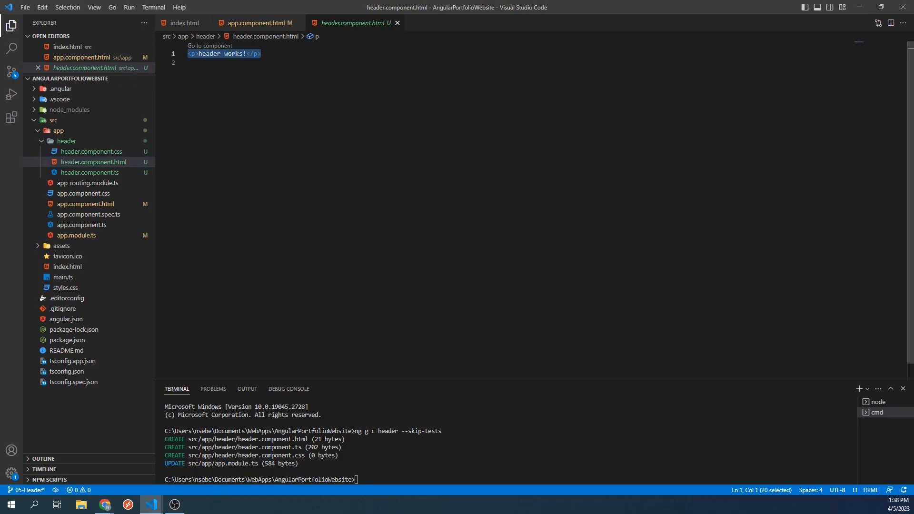
pyautogui.press('Delete')
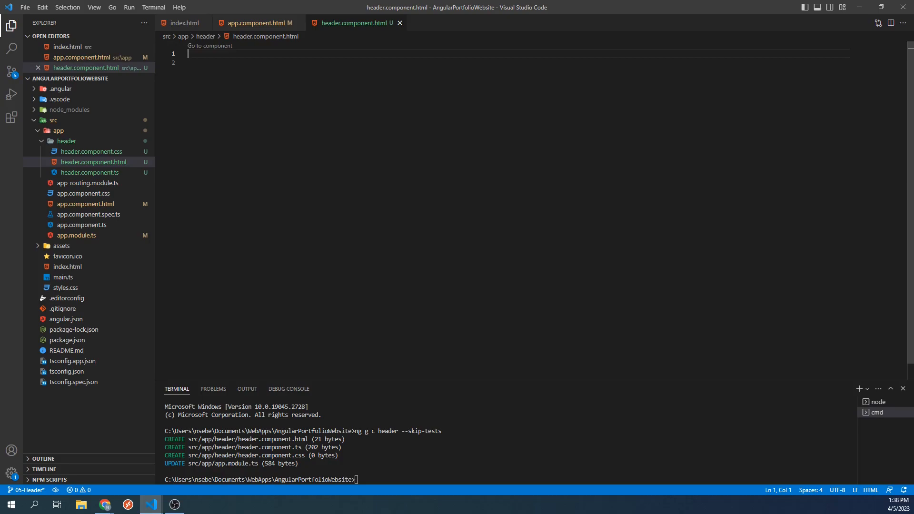
pyautogui.write('<div>')
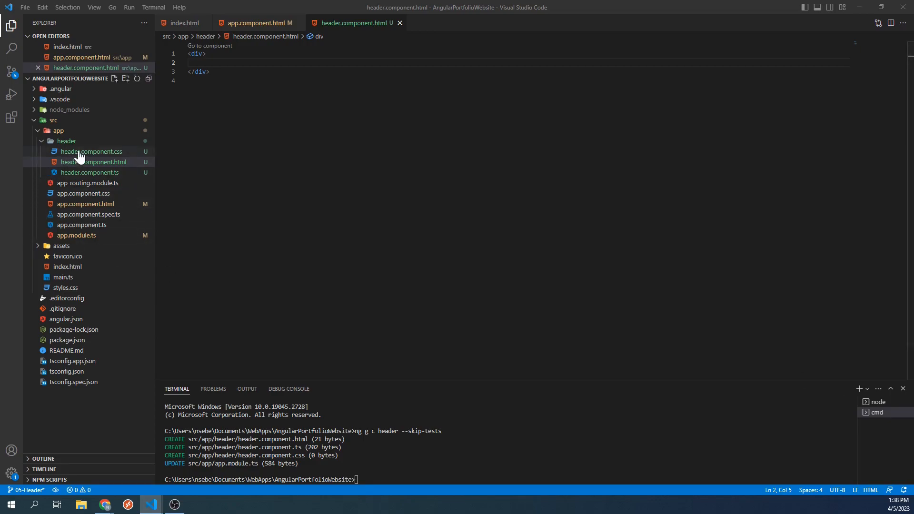
# Add a .jumbotron rule in header.component.css with padding 2rem 1rem and background-color #e9ecef
pyautogui.click(91, 151)
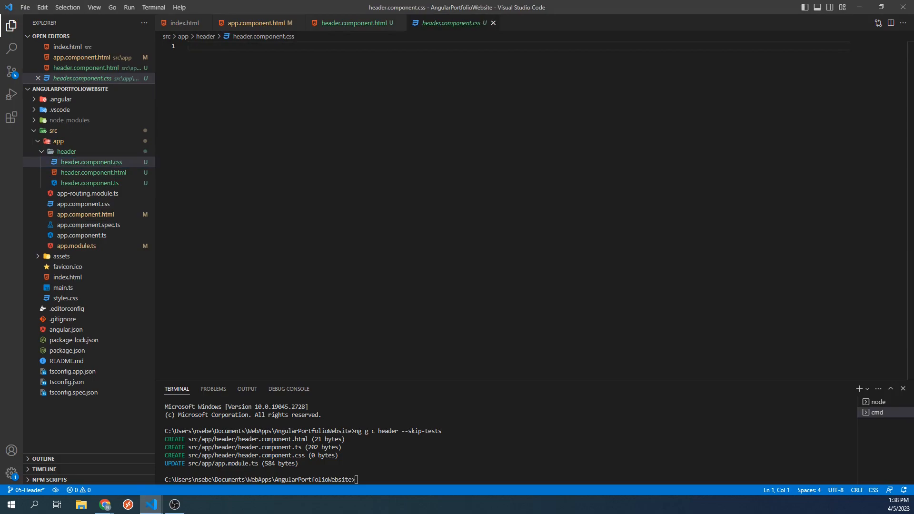
pyautogui.write('.')
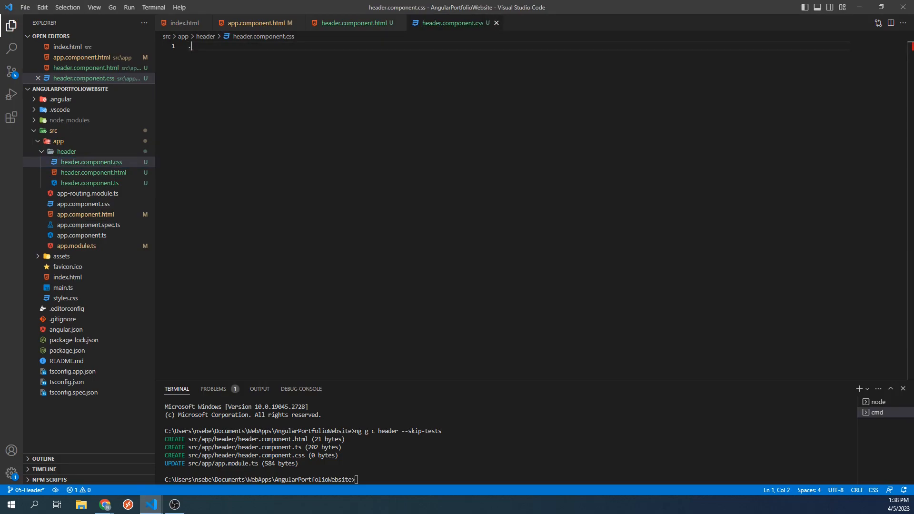
pyautogui.write('.jumbotron {')
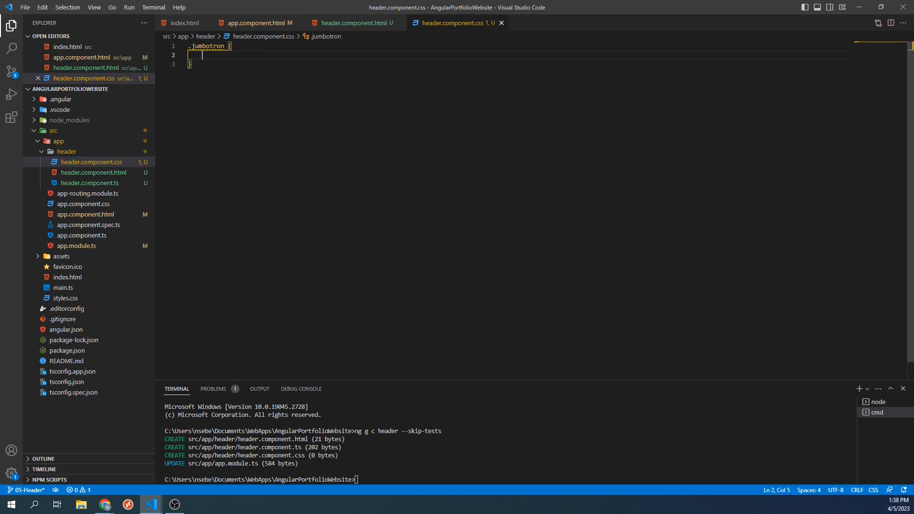
pyautogui.write('paddin')
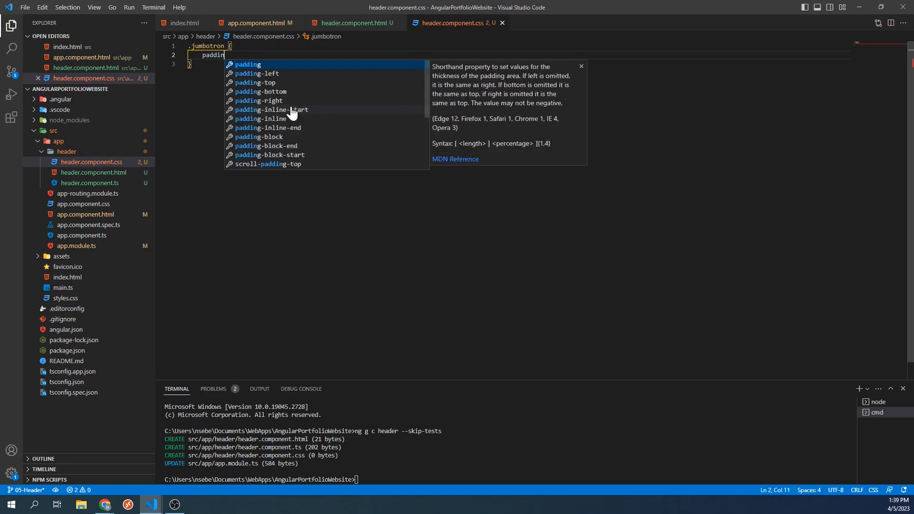
pyautogui.write(':')
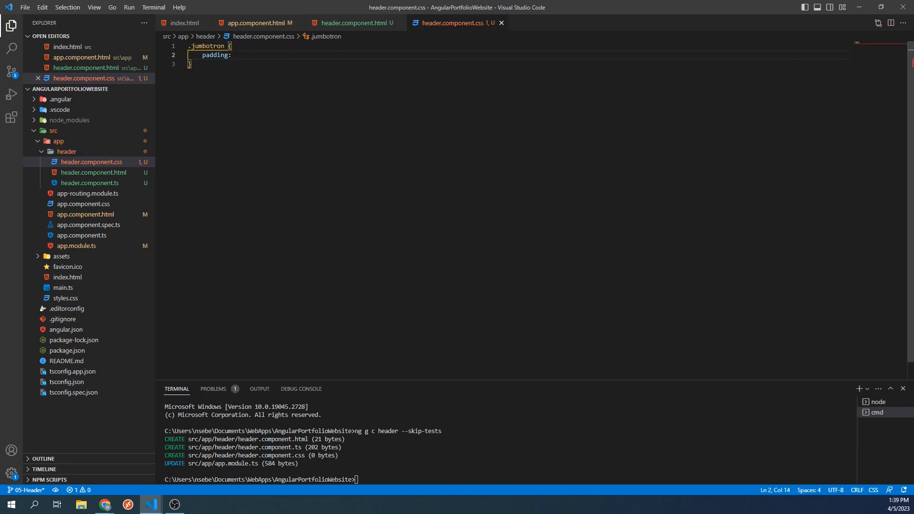
pyautogui.write('2rem')
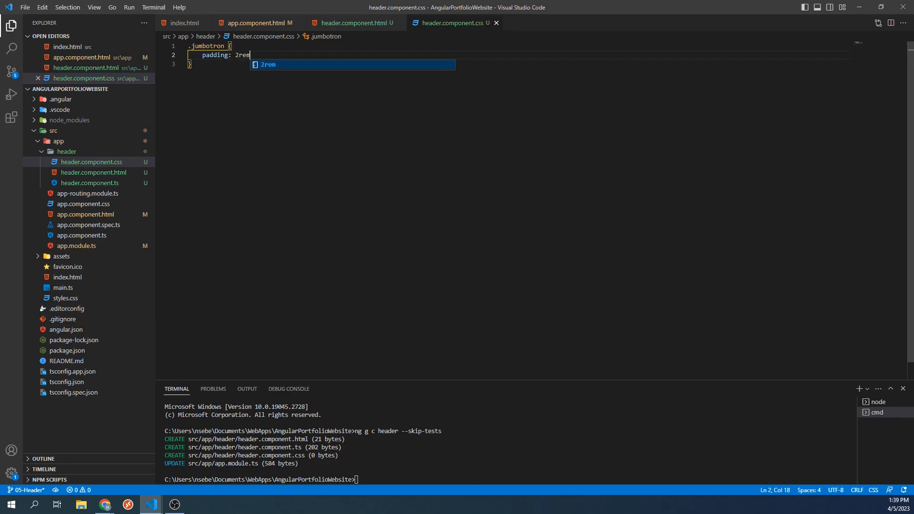
pyautogui.write('1rem;')
pyautogui.write('background-color: ;')
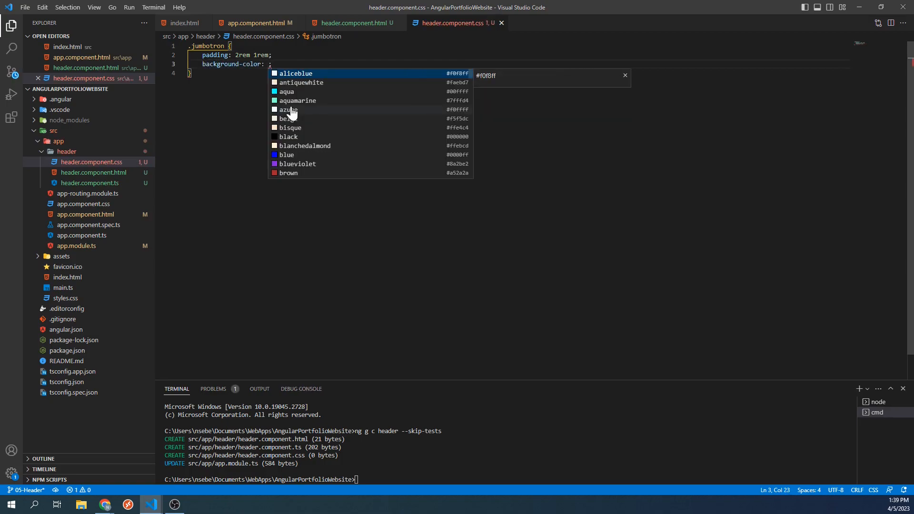
pyautogui.write('#e9ecef')
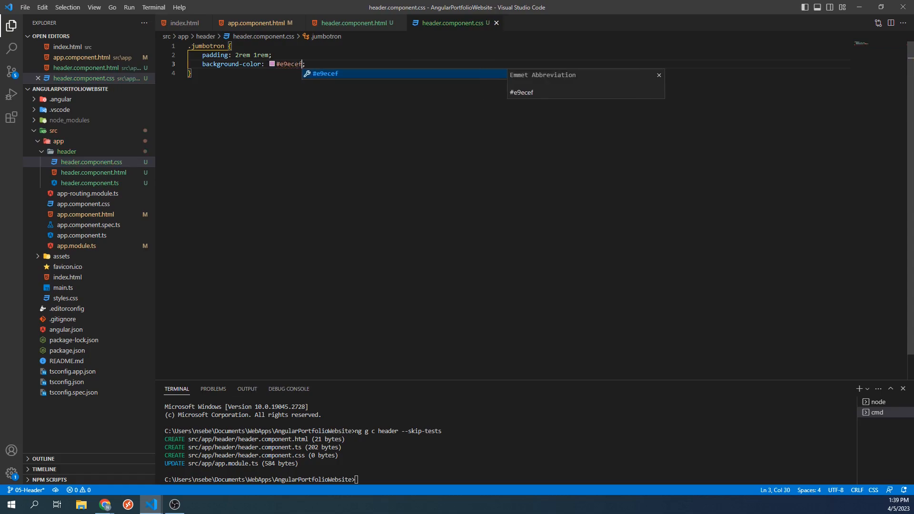
pyautogui.press('Escape')
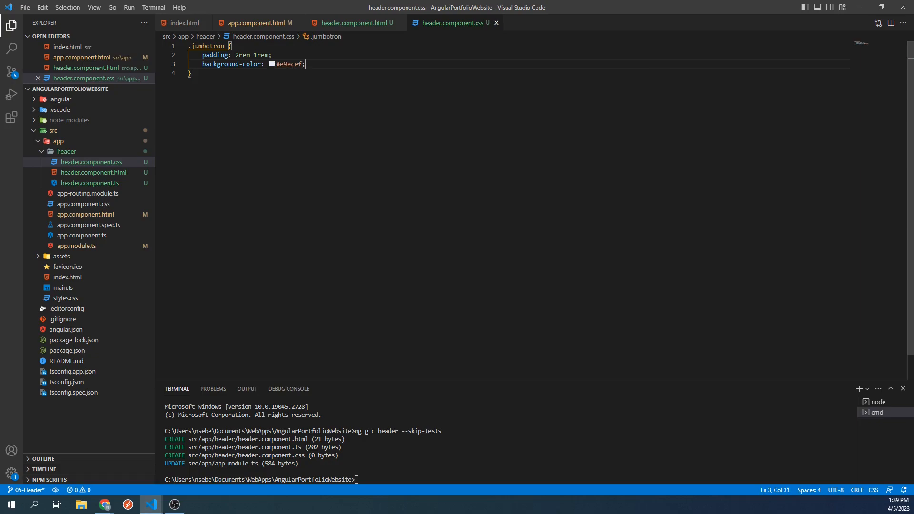
# Give the header div class="jumbotron" and nest a <div class="text-center"> inside it
pyautogui.click(93, 172)
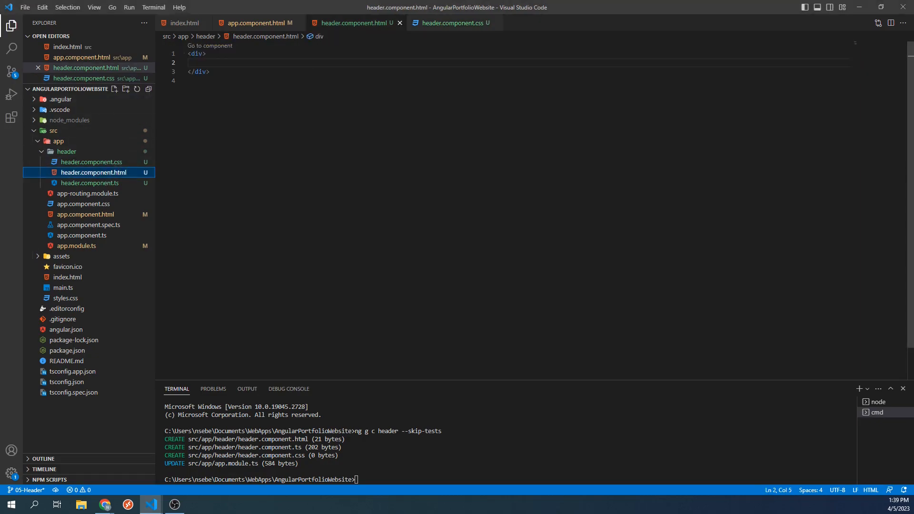
pyautogui.write('class="jumbotron')
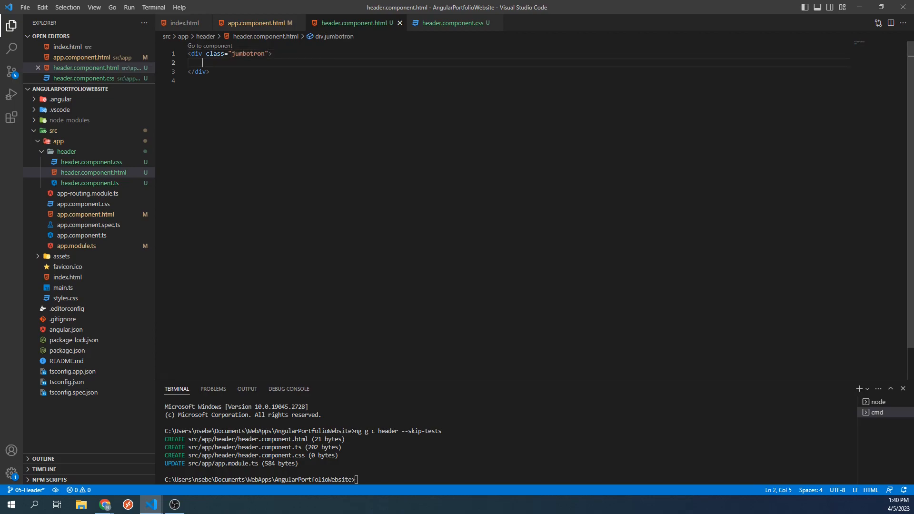
pyautogui.write('<div>')
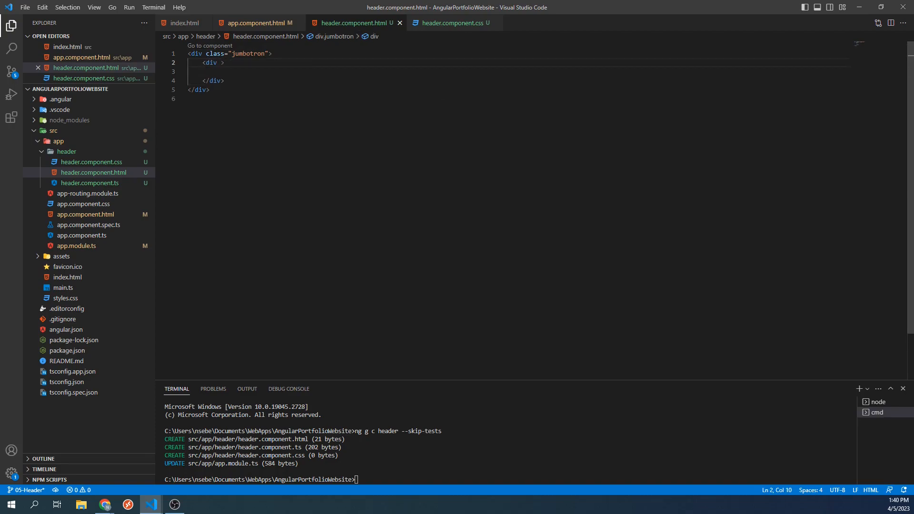
pyautogui.write('class=""')
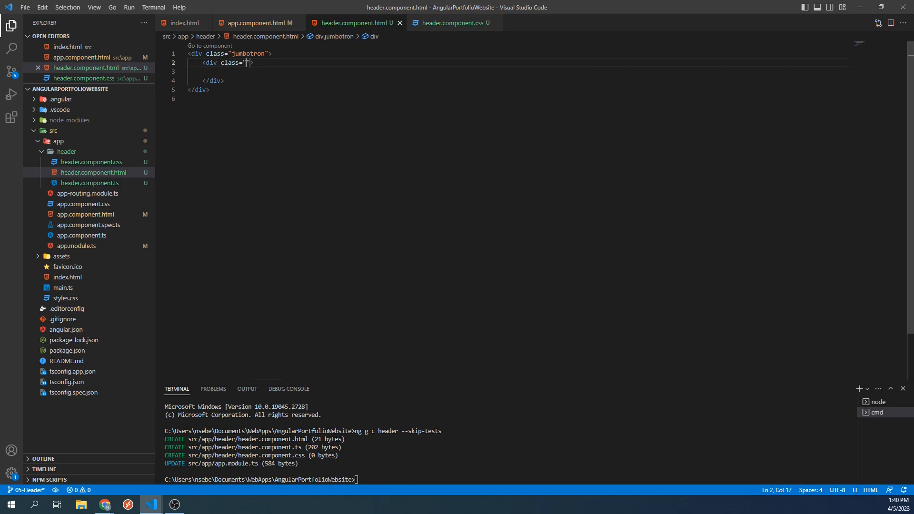
pyautogui.write('text-center')
pyautogui.click(518, 71)
pyautogui.write('<h1></h1>')
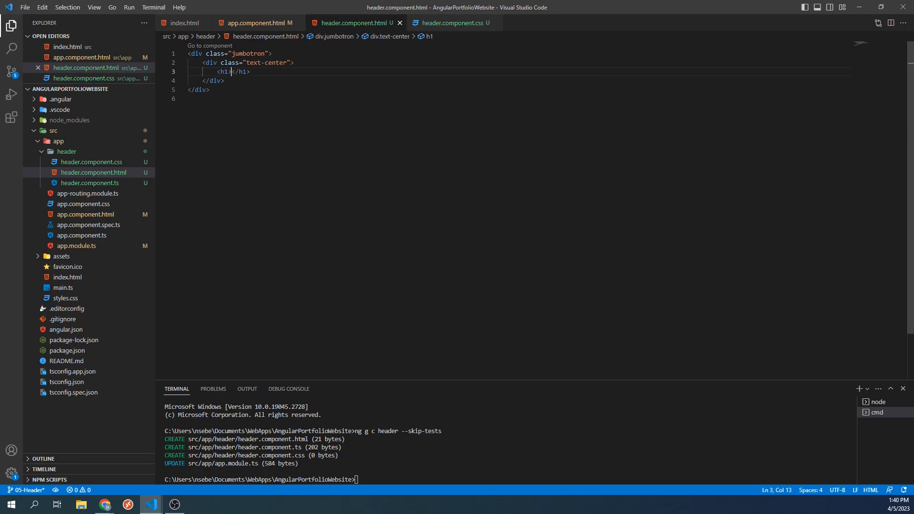
# Make the h1 read John Doe with class display-4, add <h3>Software Engineer</h3>, and check it in Chrome
pyautogui.write('John Doe')
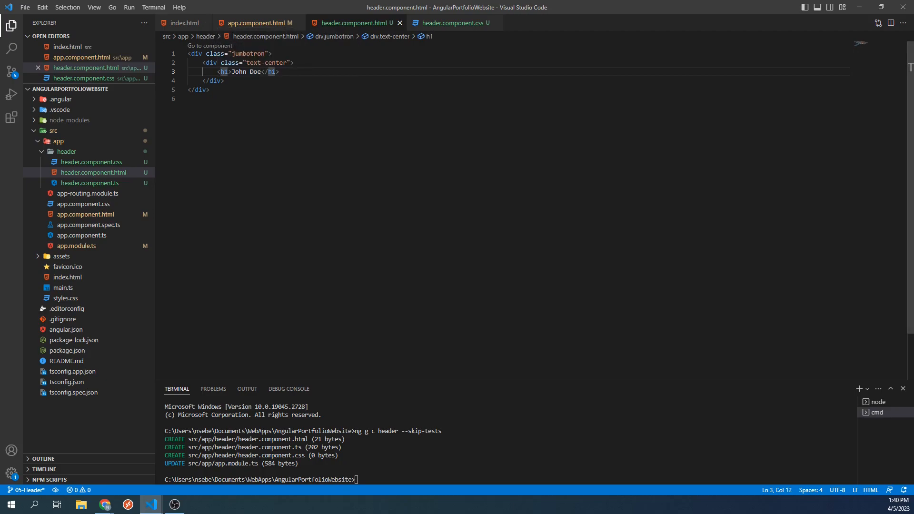
pyautogui.write('class=""')
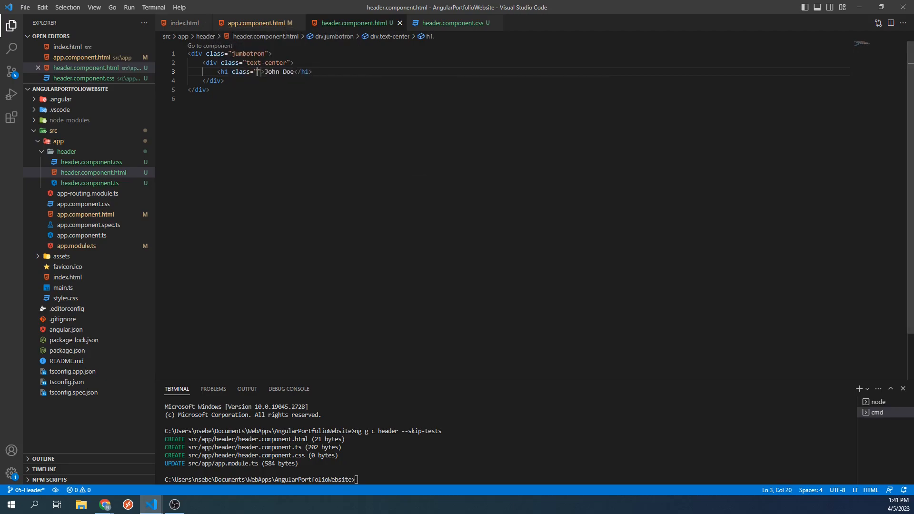
pyautogui.write('display')
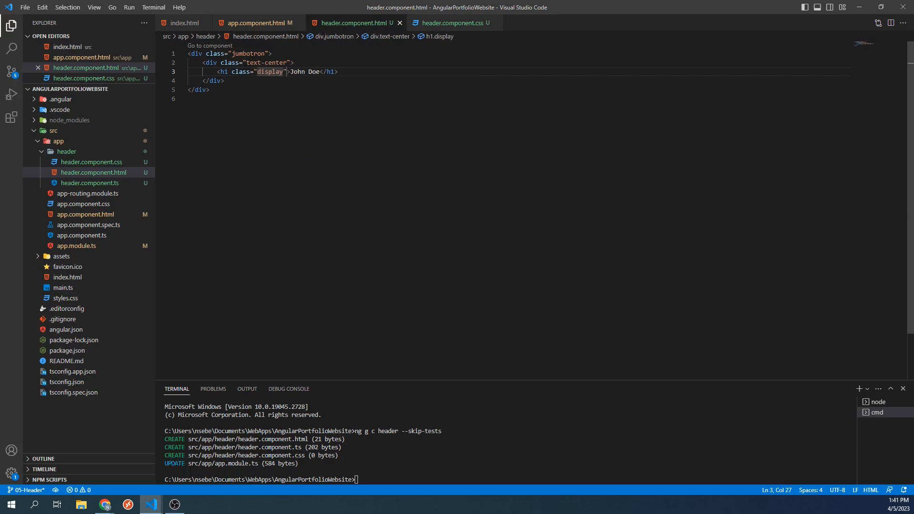
pyautogui.write('-4')
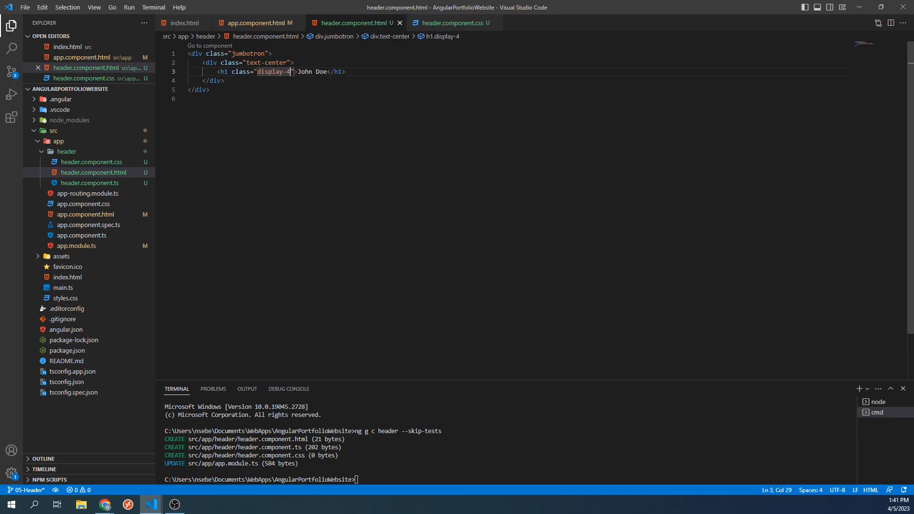
pyautogui.press('Enter')
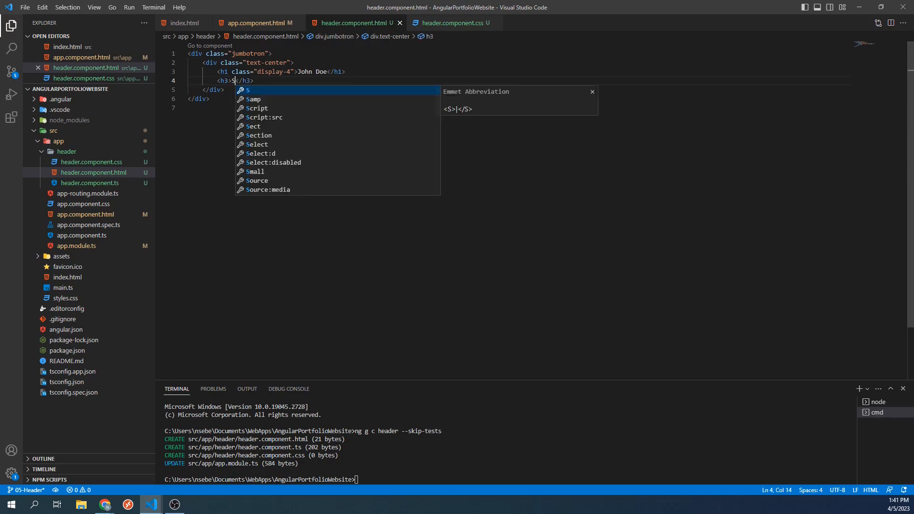
pyautogui.write('Software Engin')
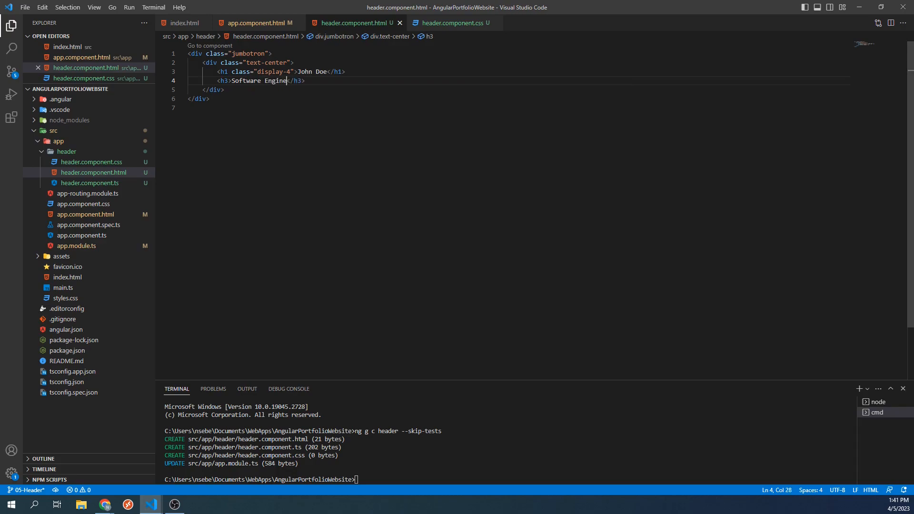
pyautogui.write('er')
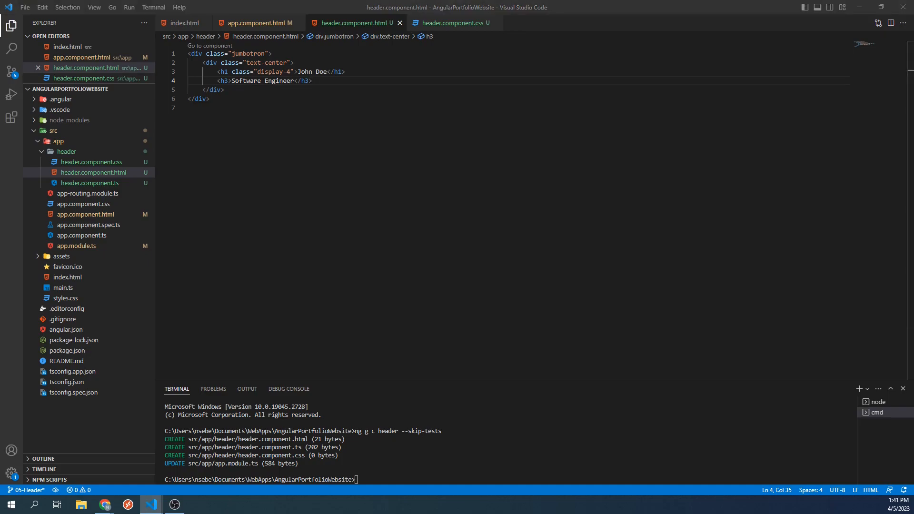
pyautogui.click(105, 505)
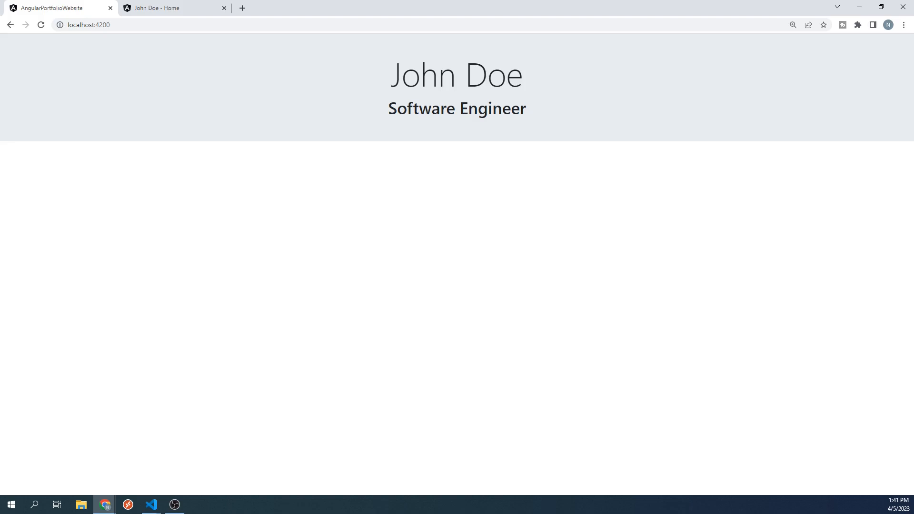
pyautogui.moveTo(584, 94)
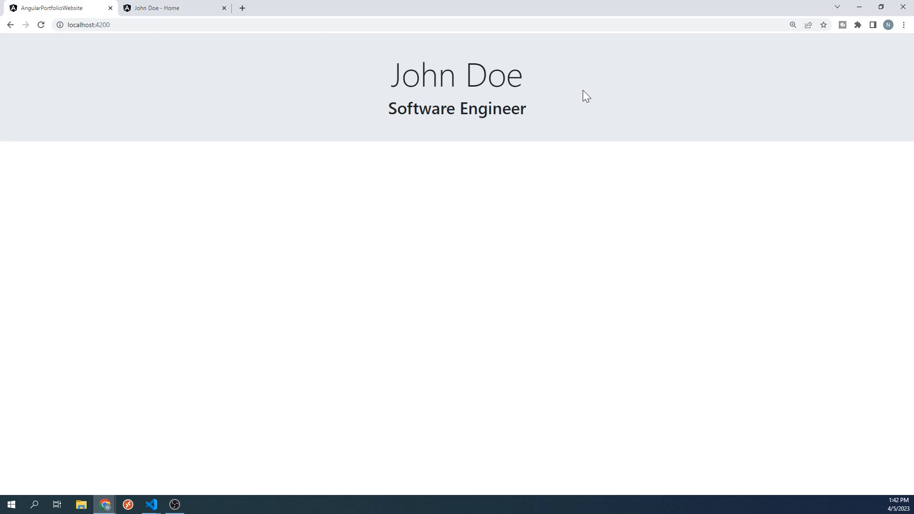
pyautogui.moveTo(333, 24)
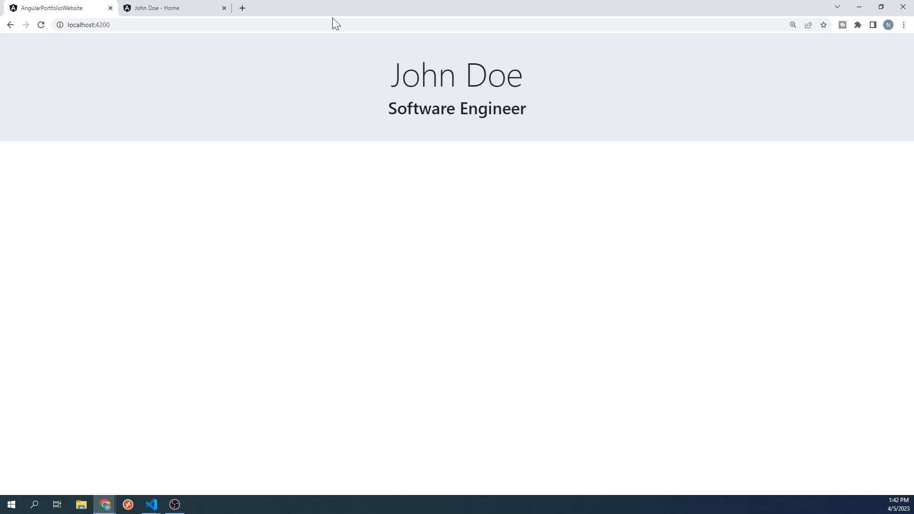
pyautogui.click(166, 7)
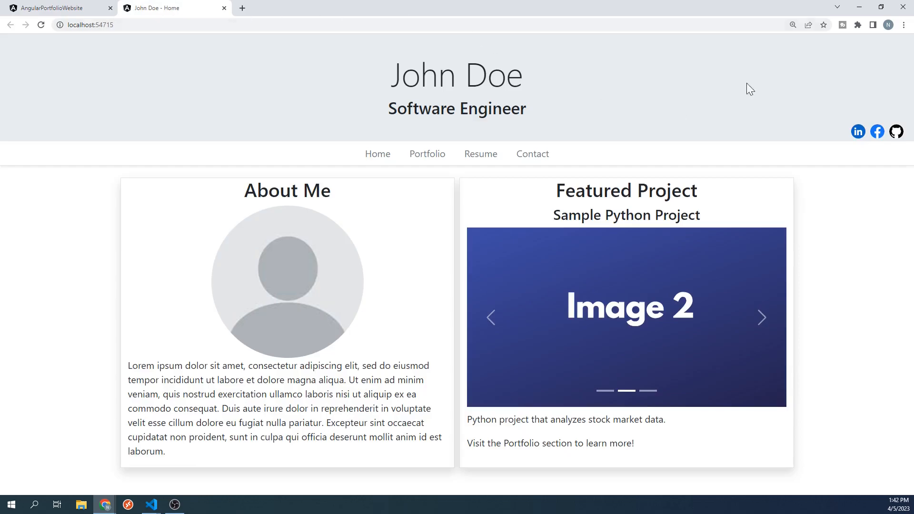
pyautogui.click(762, 318)
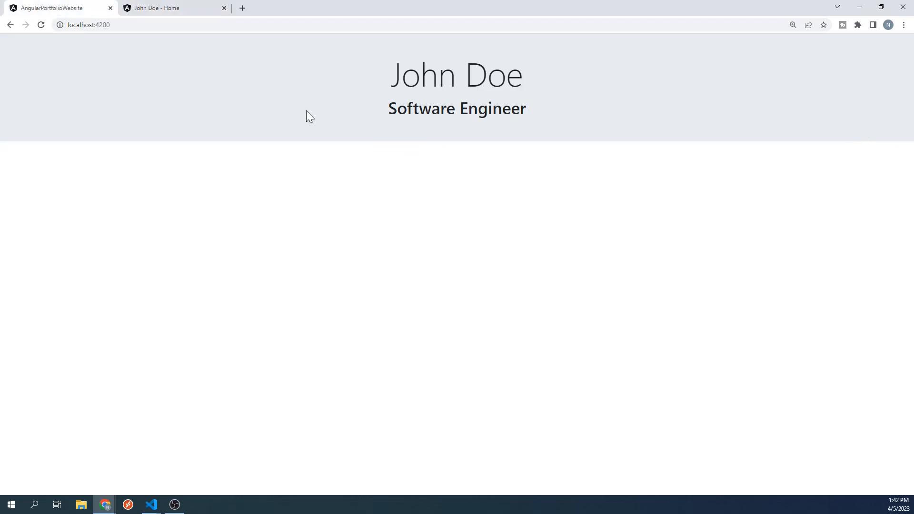
pyautogui.moveTo(411, 157)
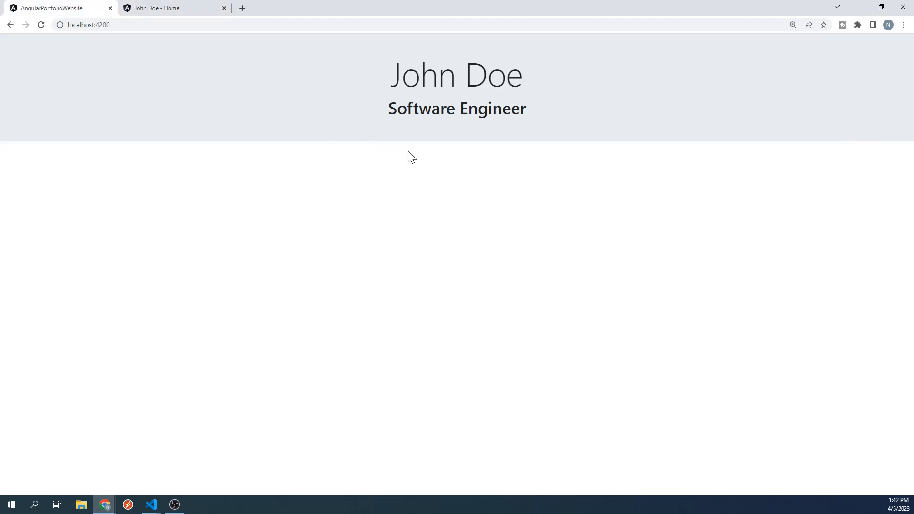